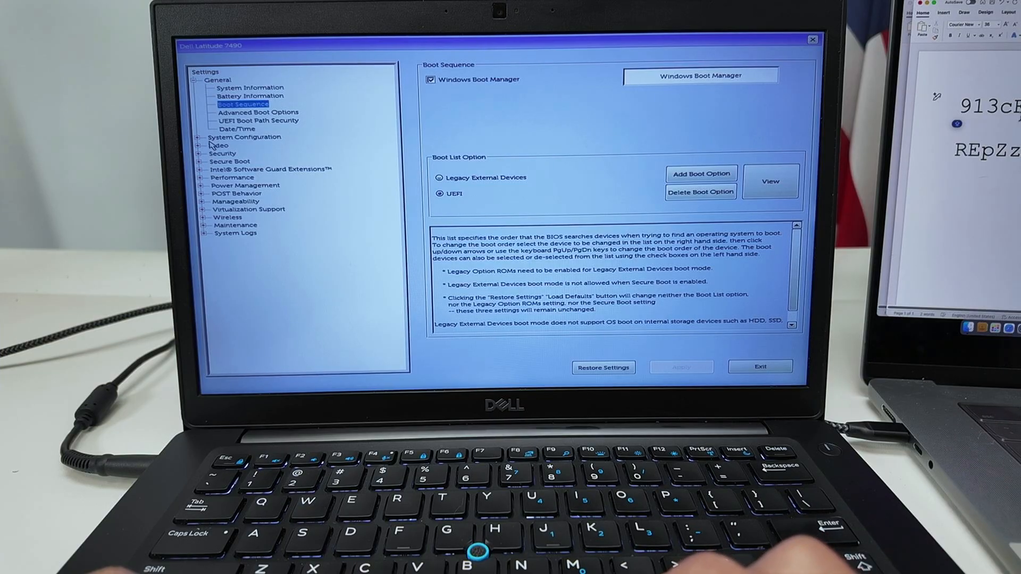
Expand System Configuration and Security, then view the Admin Password page showing Not Set.
{"action": "left_click", "coordinate": [195, 136]}
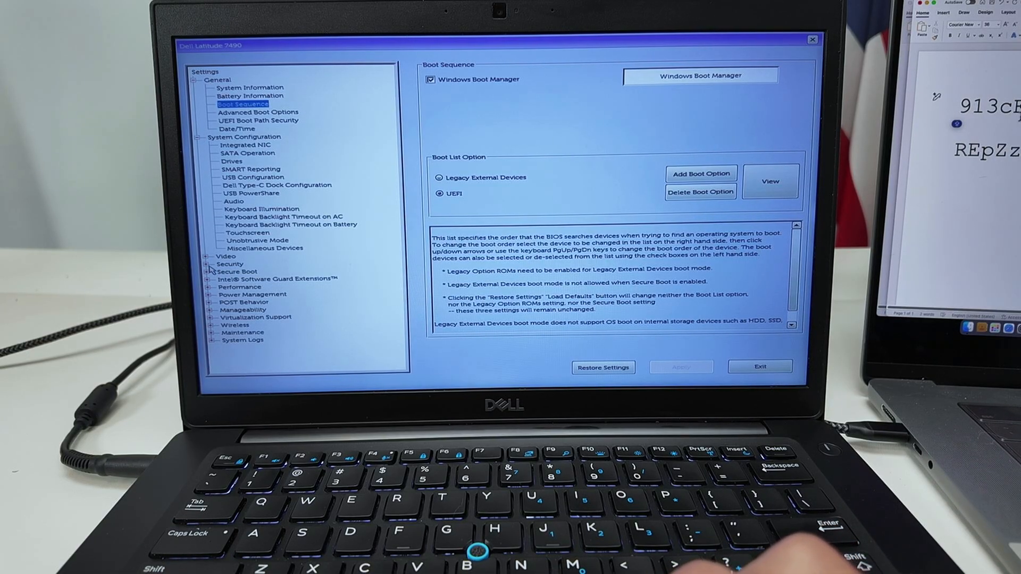
{"action": "left_click", "coordinate": [212, 264]}
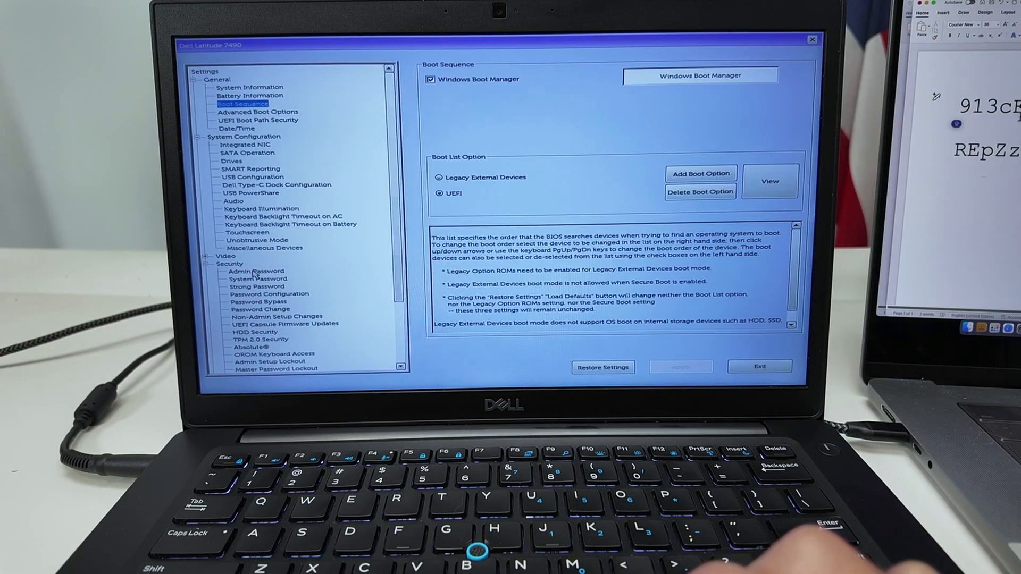
{"action": "left_click", "coordinate": [256, 270]}
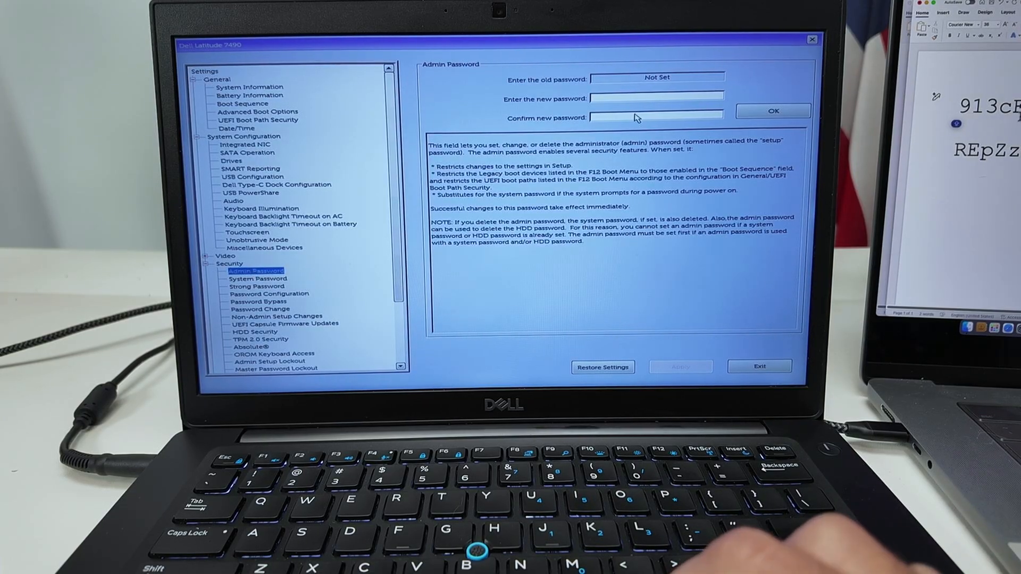